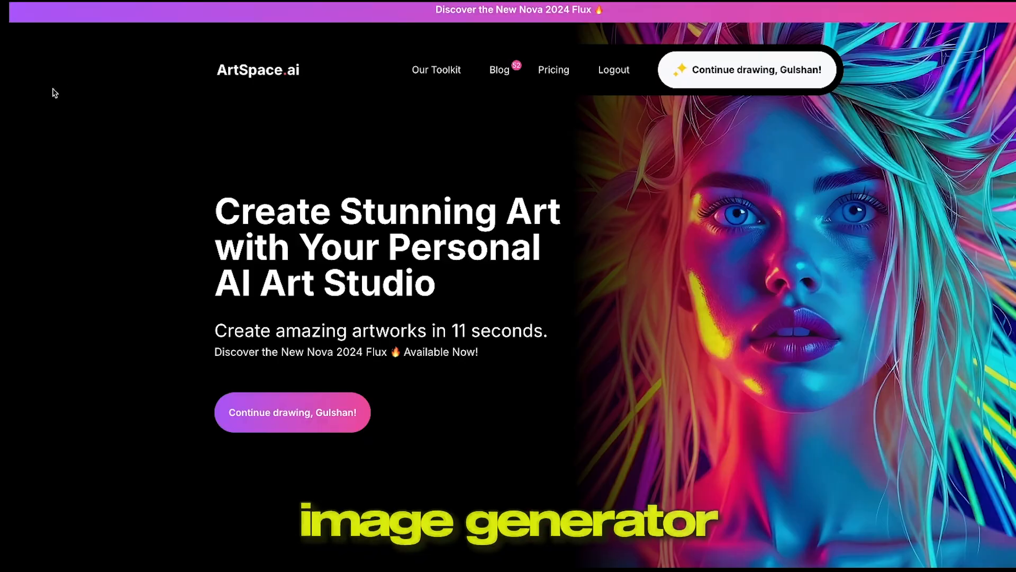
# Continue into the drawing studio and focus the 'What would you like to draw?' prompt field.
pyautogui.scroll(-3)
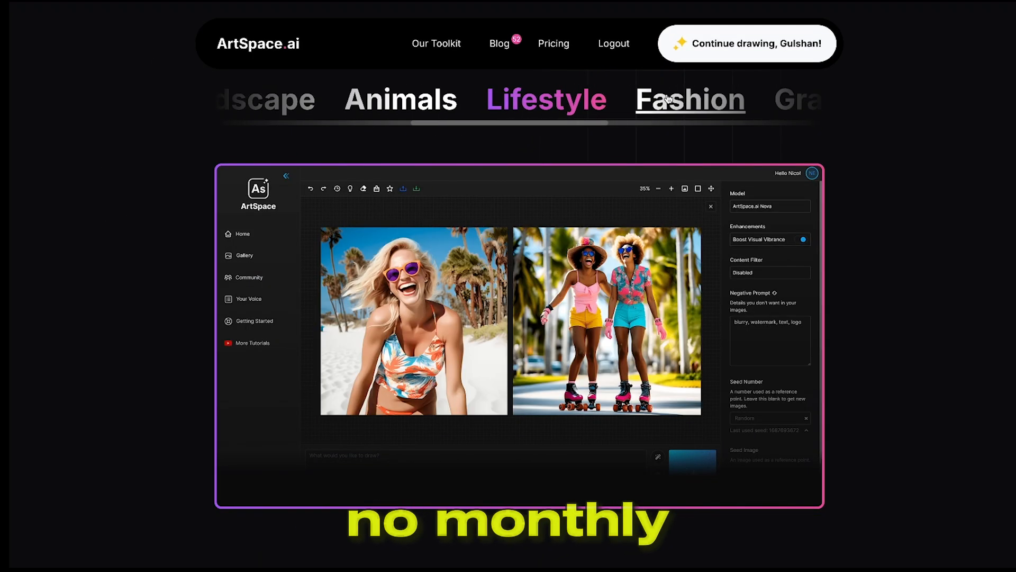
pyautogui.scroll(-3)
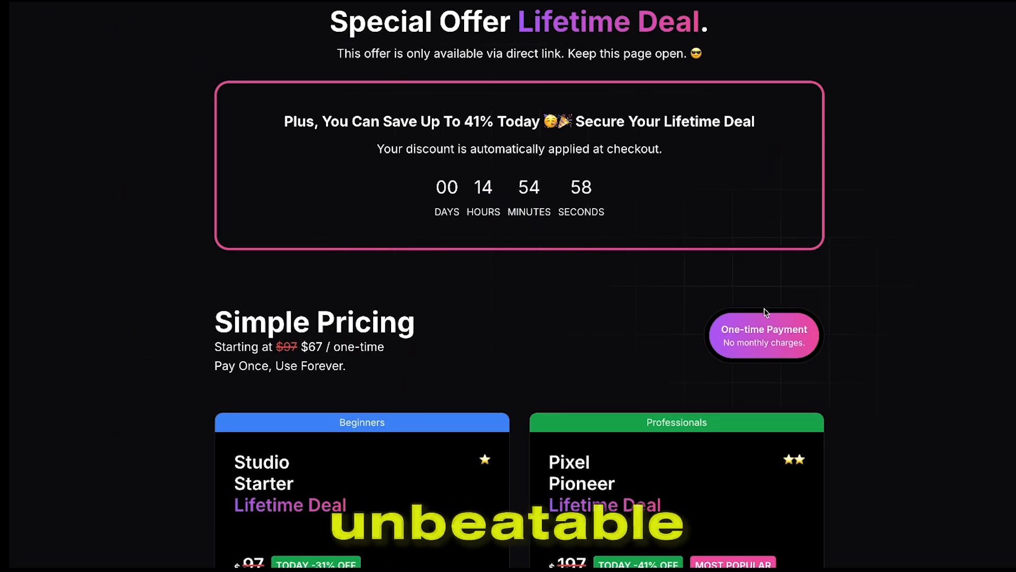
pyautogui.scroll(-3)
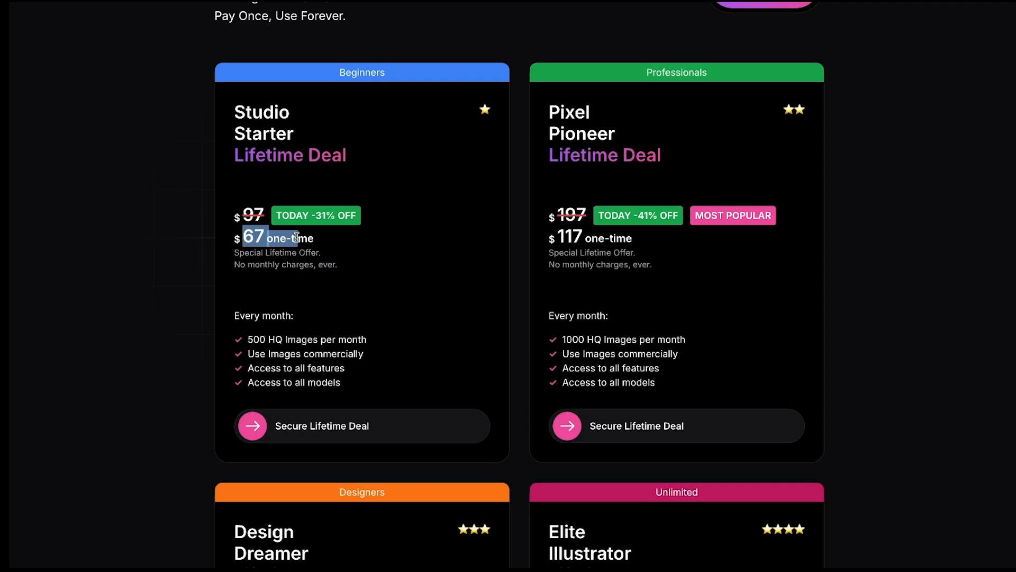
pyautogui.scroll(-3)
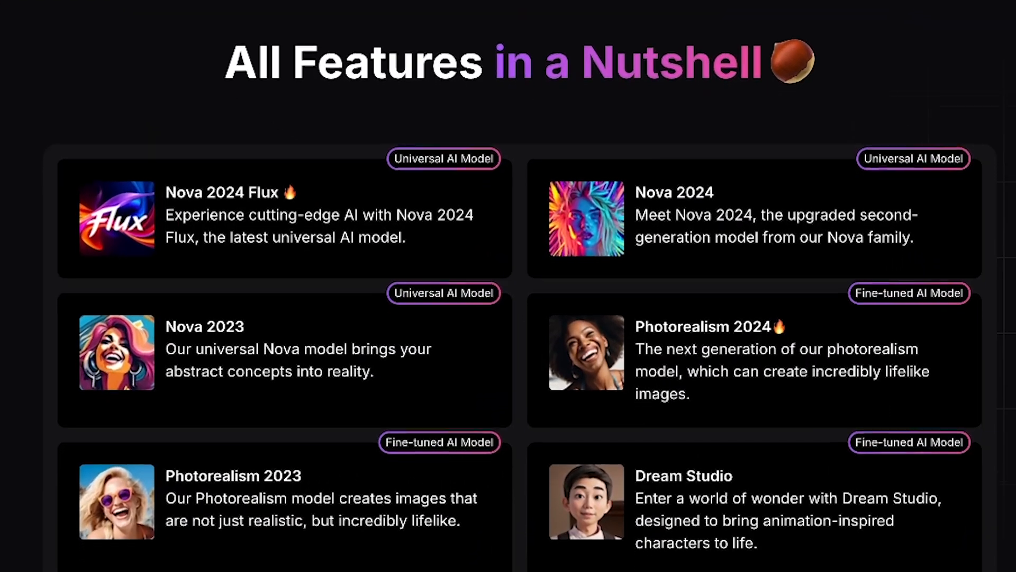
pyautogui.scroll(-3)
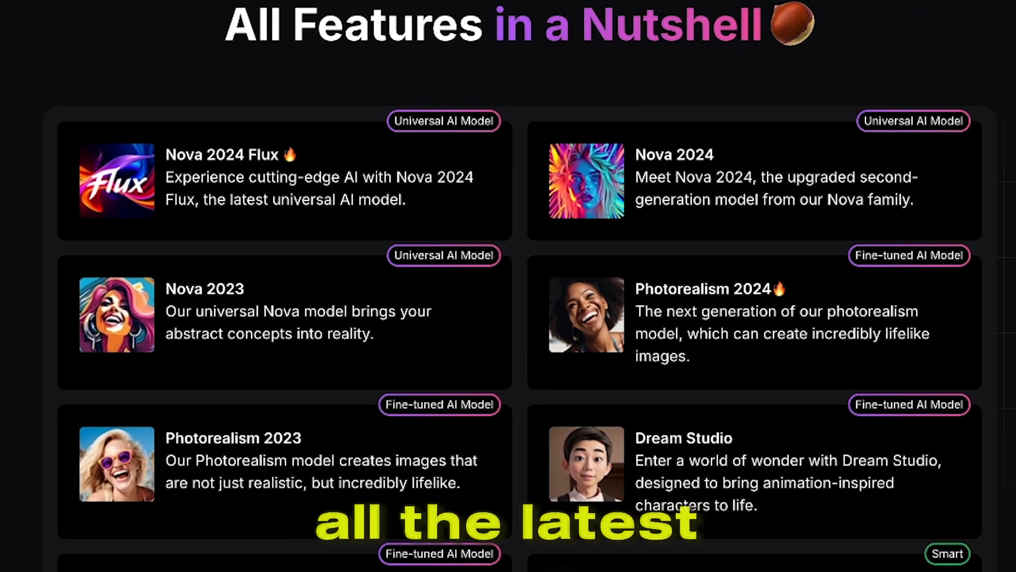
pyautogui.scroll(-3)
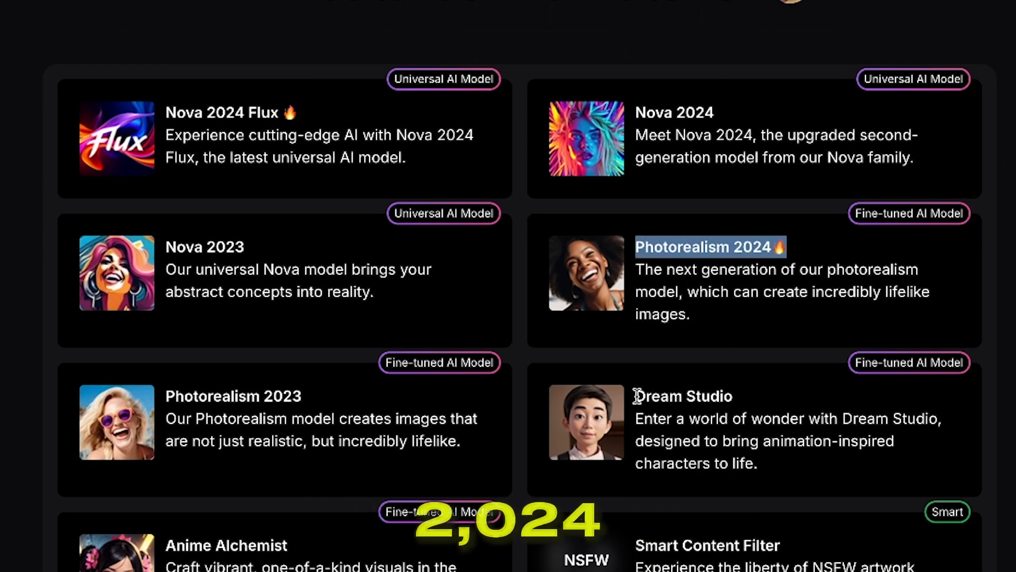
pyautogui.scroll(-3)
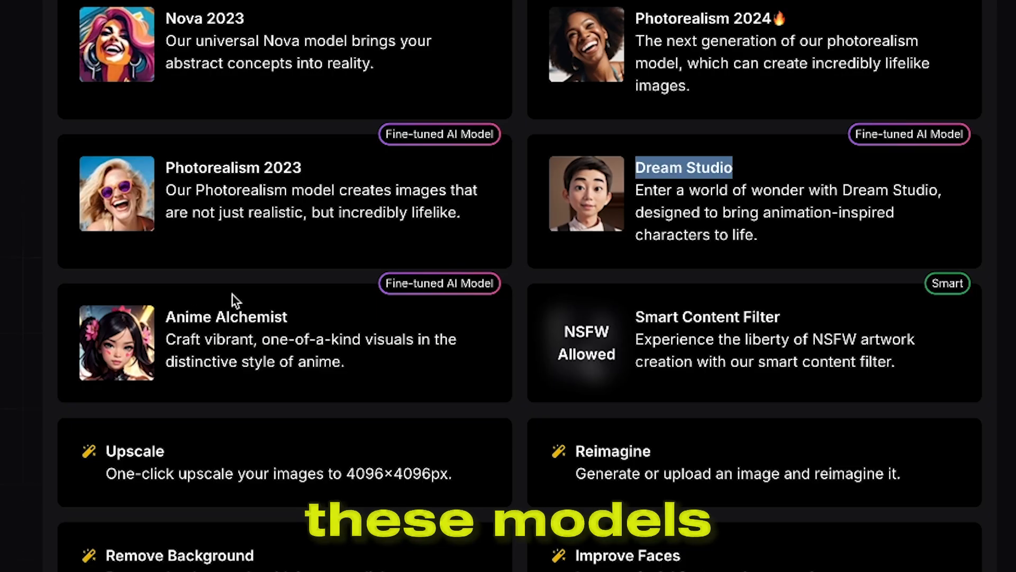
pyautogui.scroll(-3)
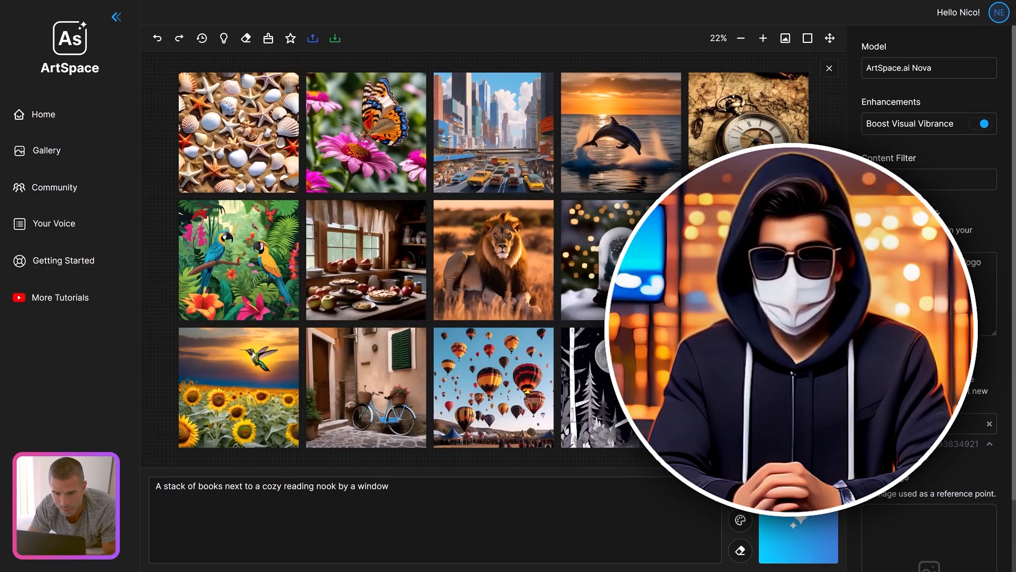
pyautogui.click(741, 38)
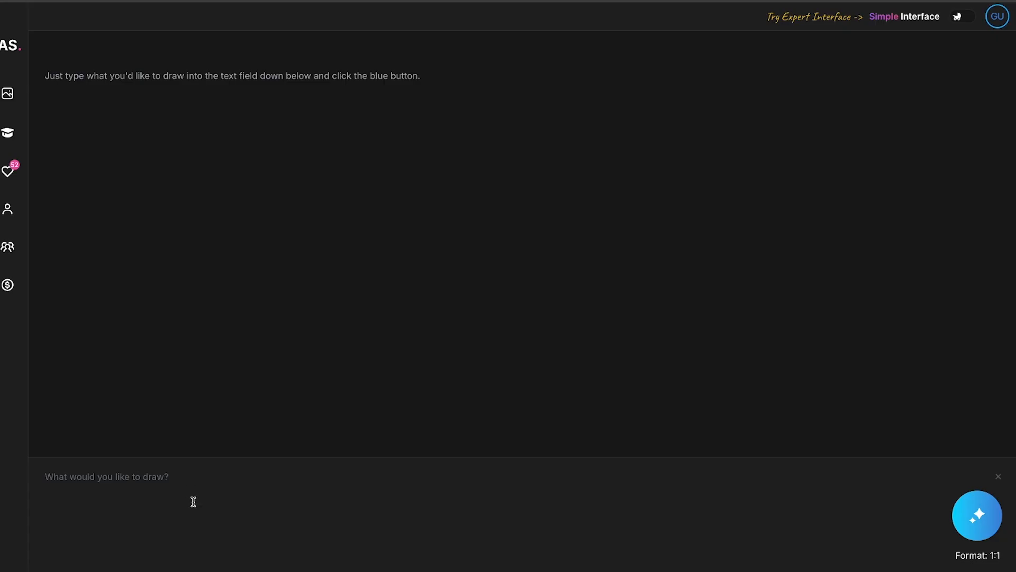
pyautogui.moveTo(7, 132)
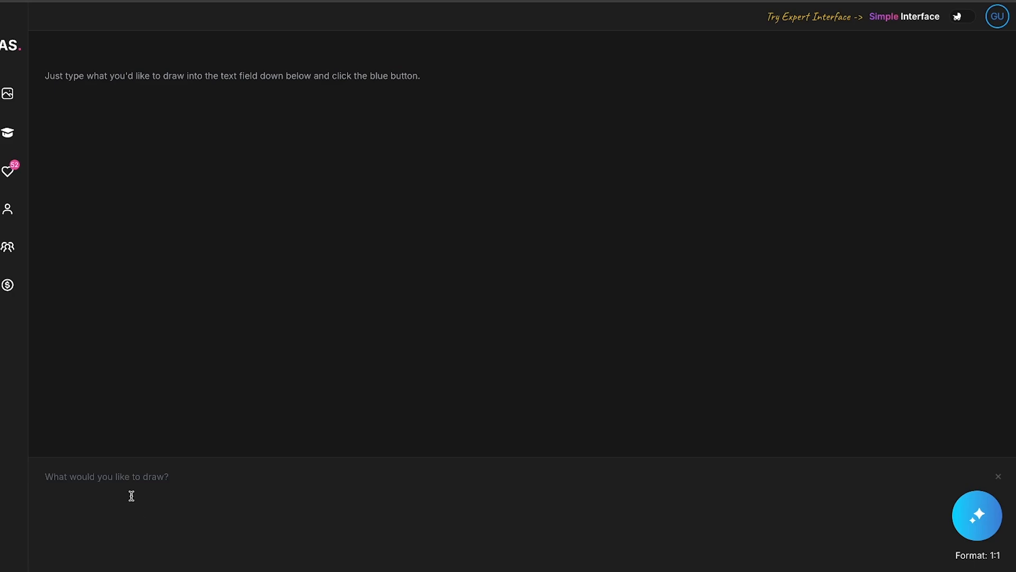
pyautogui.click(108, 483)
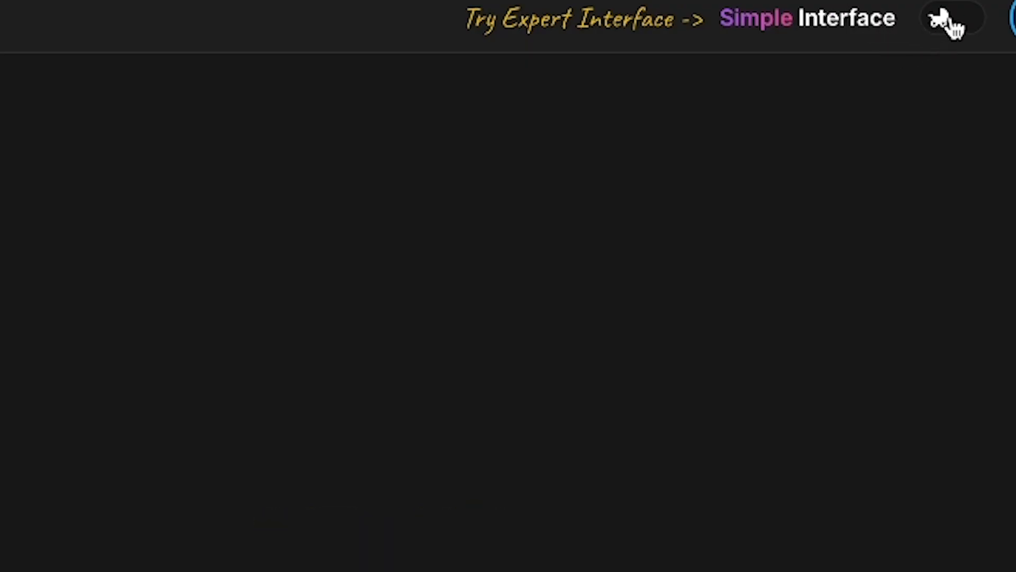
# Switch to the Expert interface and bring up the frame's image-size presets for Ultra HD 16:9.
pyautogui.click(948, 17)
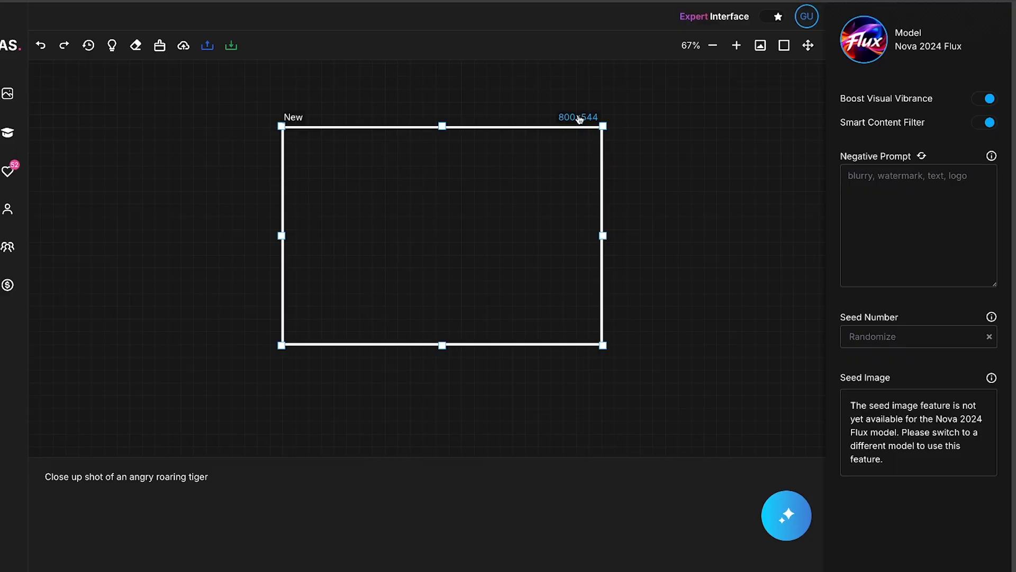
pyautogui.click(577, 117)
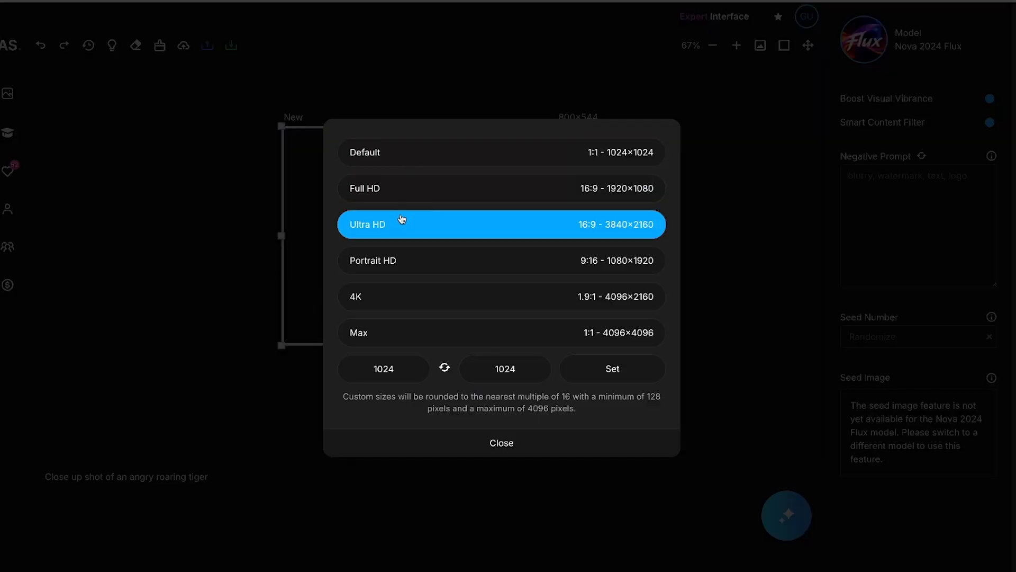
pyautogui.moveTo(533, 333)
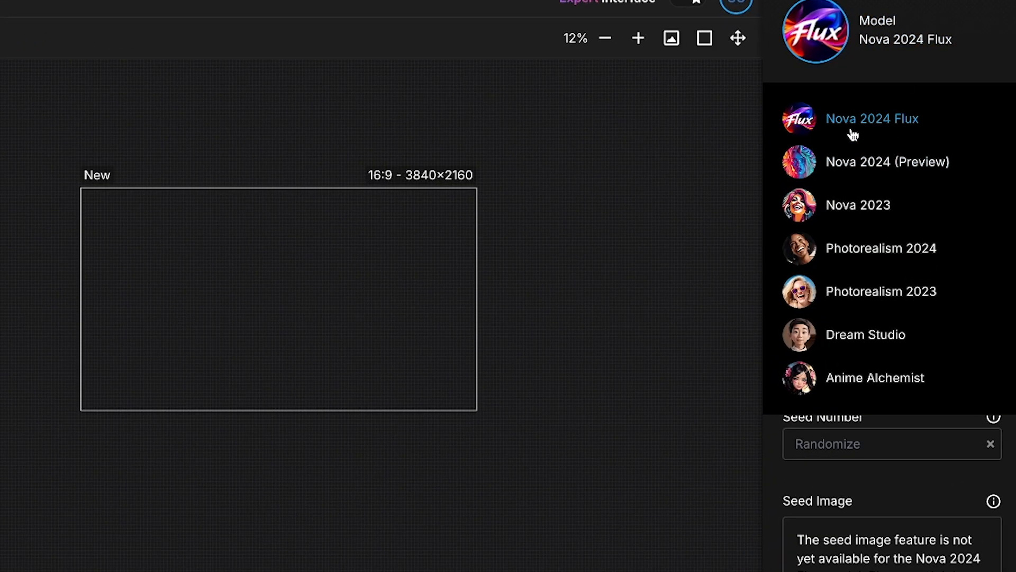
pyautogui.moveTo(856, 243)
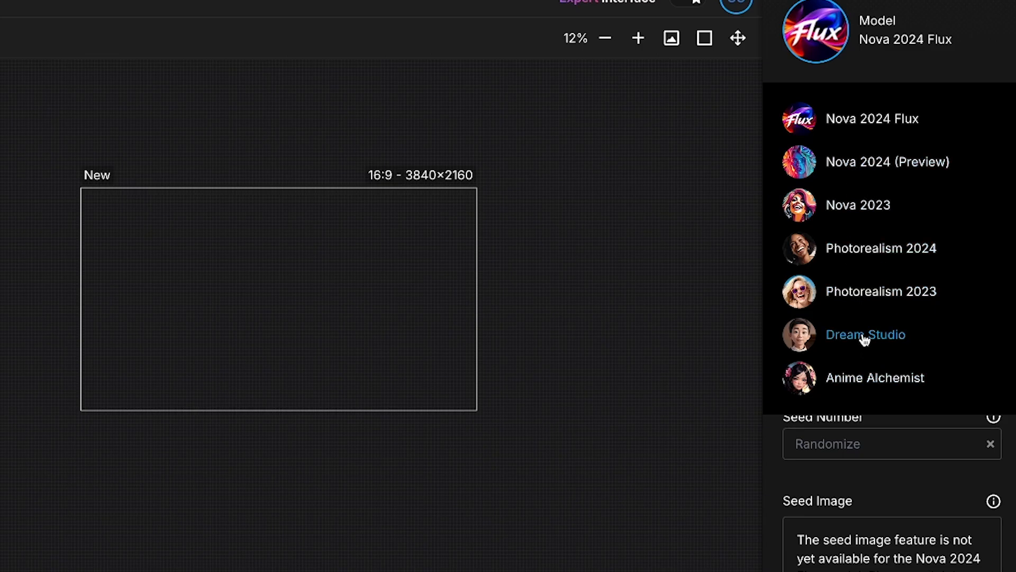
pyautogui.click(898, 30)
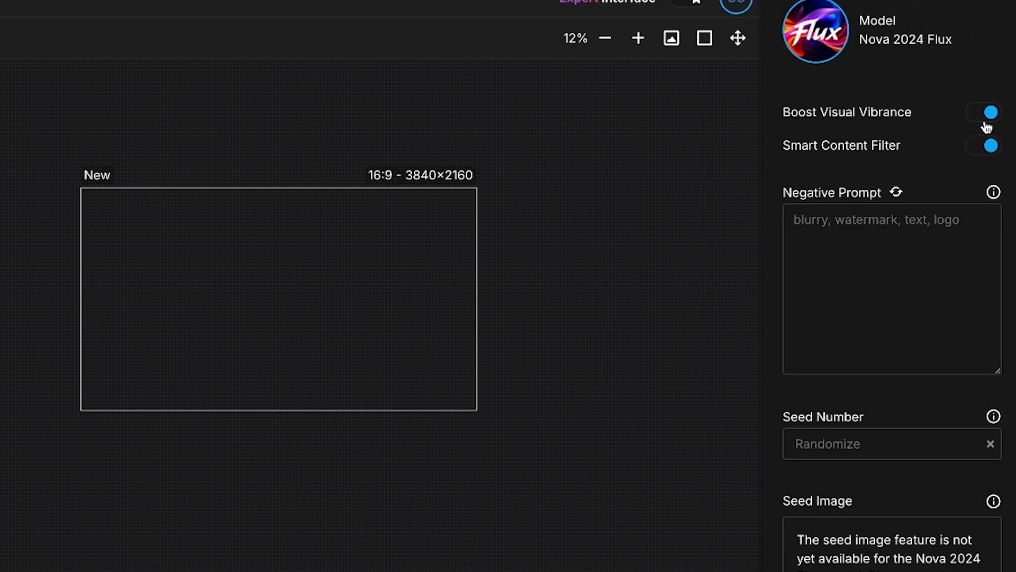
pyautogui.click(990, 145)
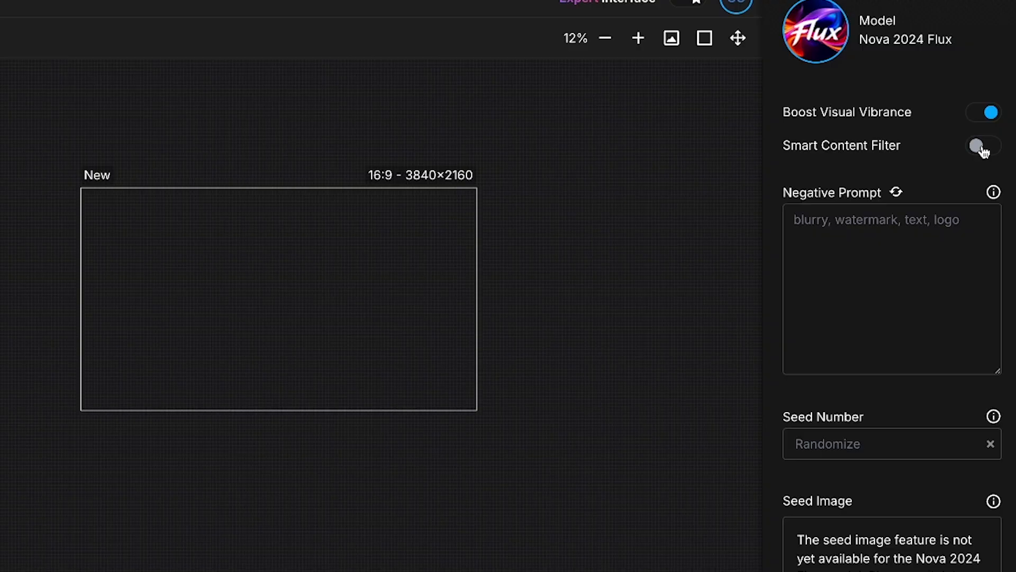
pyautogui.click(986, 145)
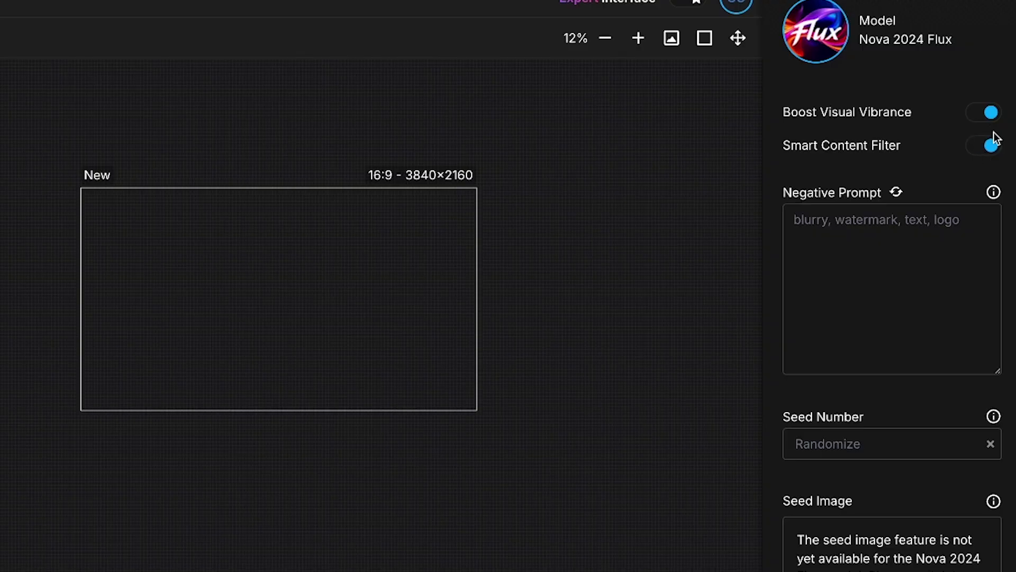
pyautogui.moveTo(987, 136)
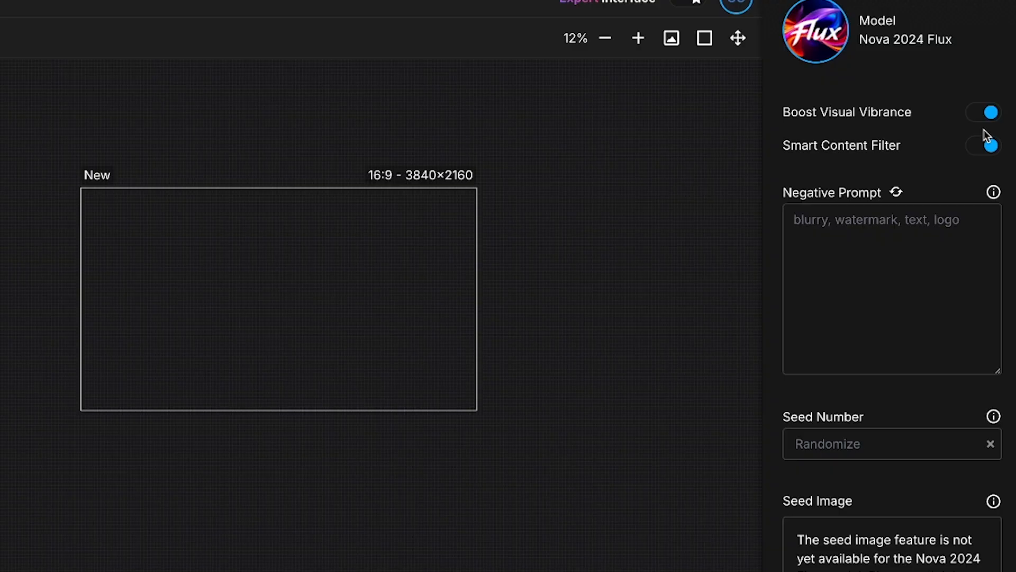
pyautogui.click(891, 230)
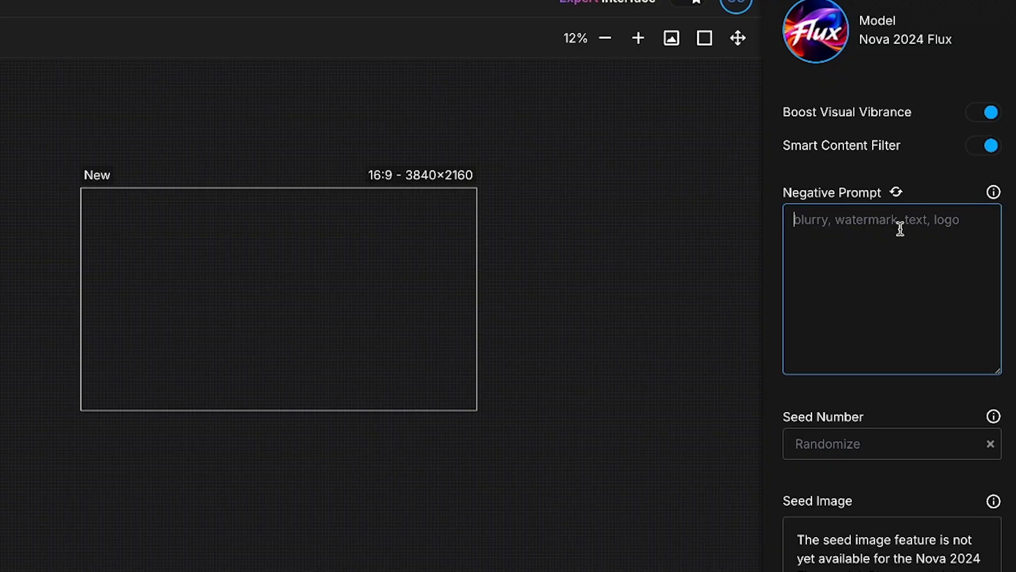
pyautogui.moveTo(993, 192)
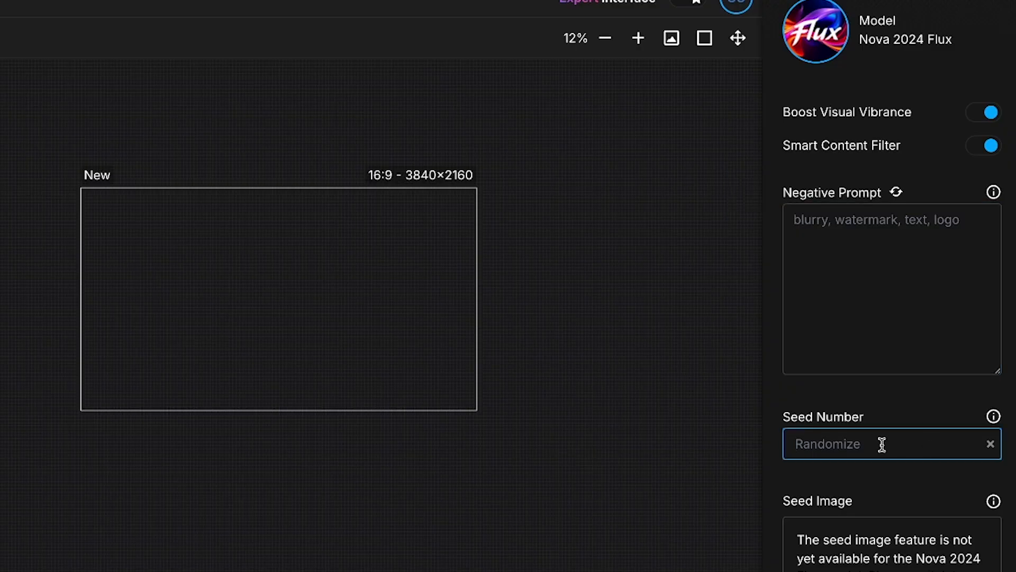
pyautogui.moveTo(983, 426)
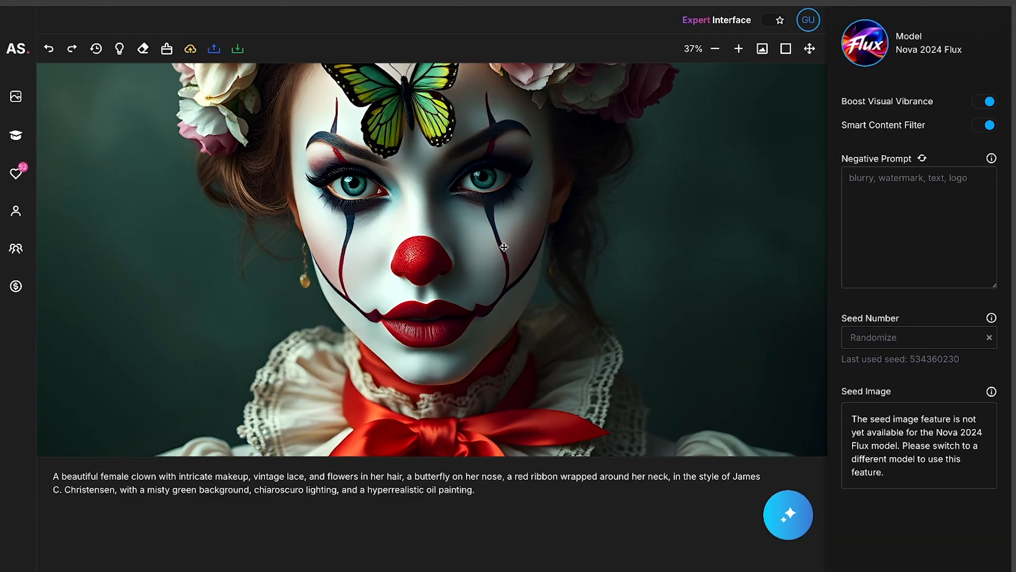
# Zoom in on the clown's face, zoom back out, and select the clown portrait on the canvas.
pyautogui.click(739, 48)
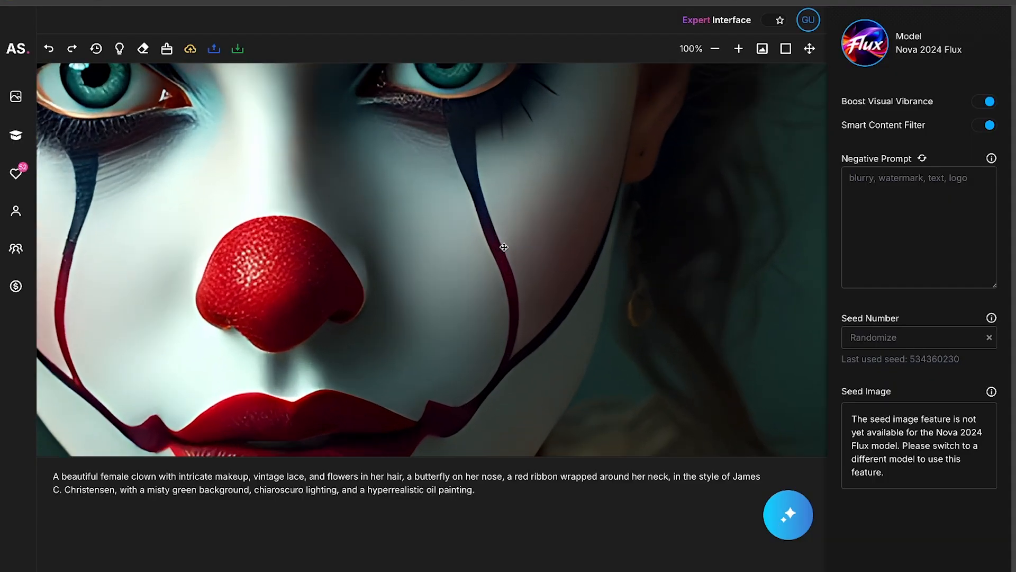
pyautogui.click(715, 48)
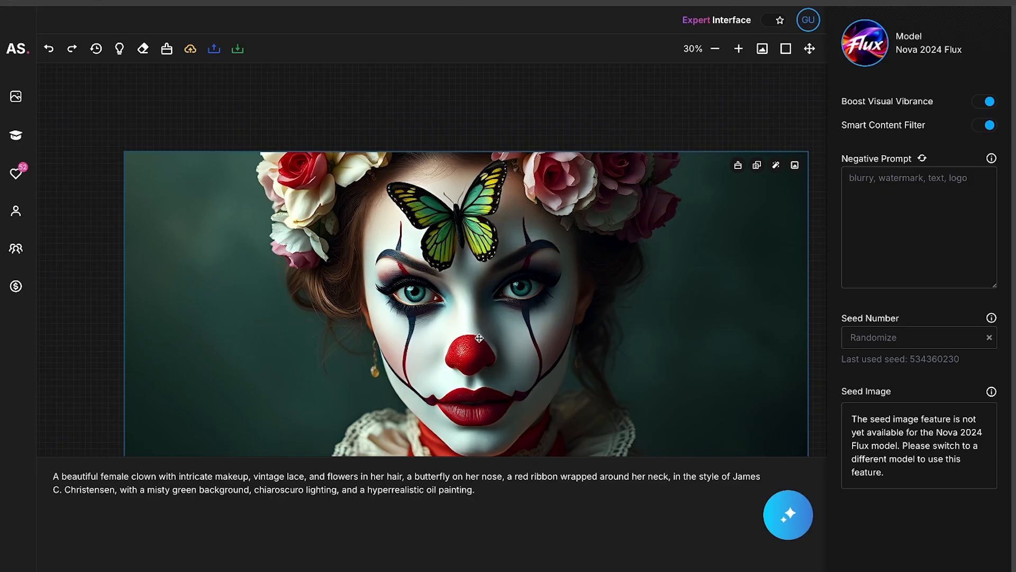
pyautogui.click(716, 49)
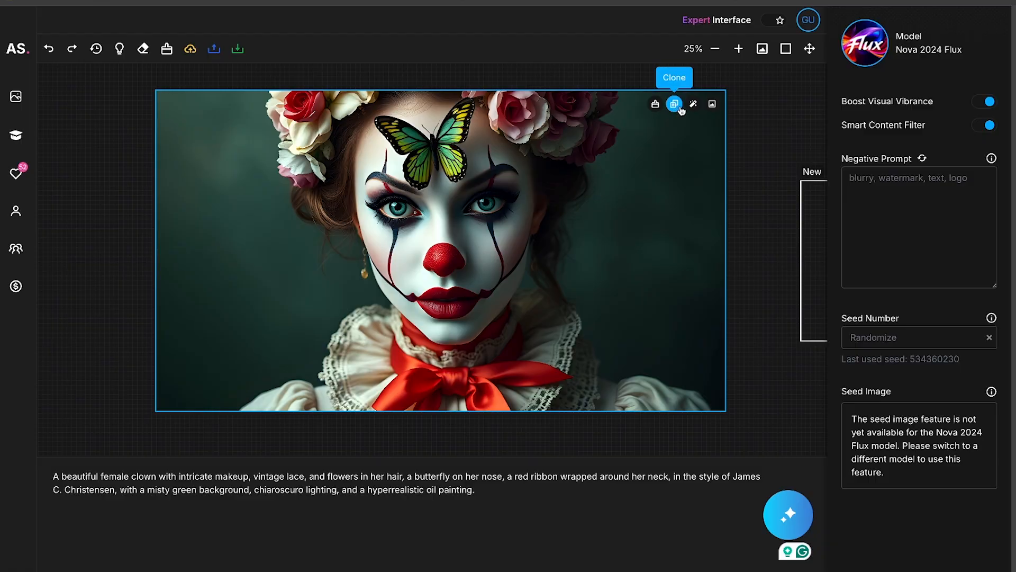
# Clear only the selected clown portrait, leaving the empty 16:9 frame.
pyautogui.click(673, 104)
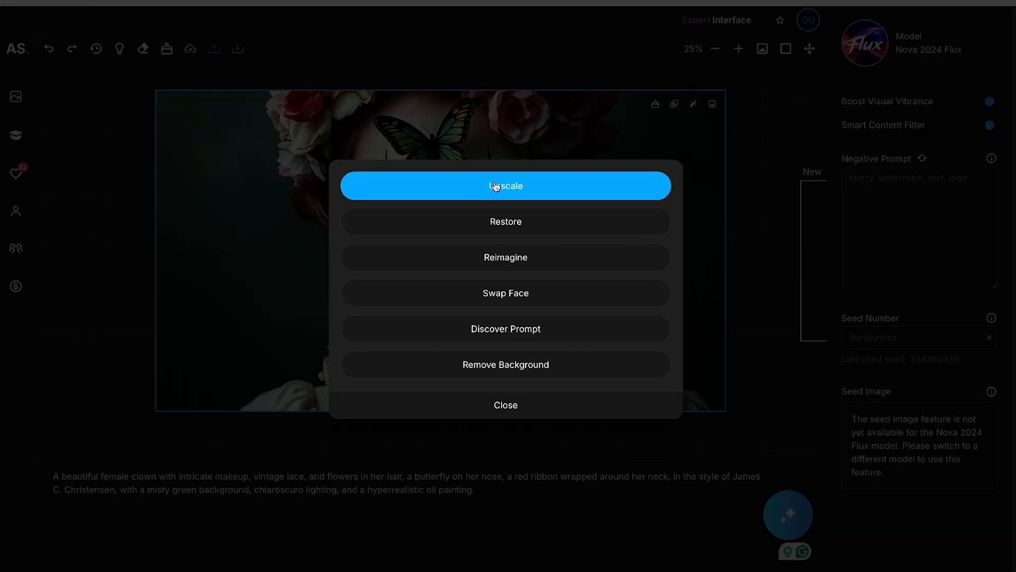
pyautogui.moveTo(515, 257)
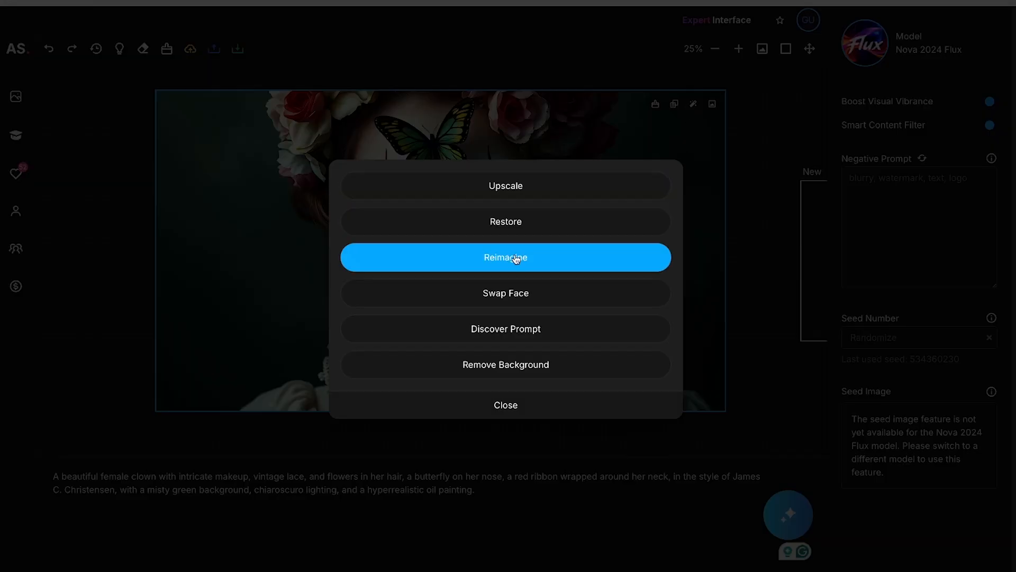
pyautogui.moveTo(509, 352)
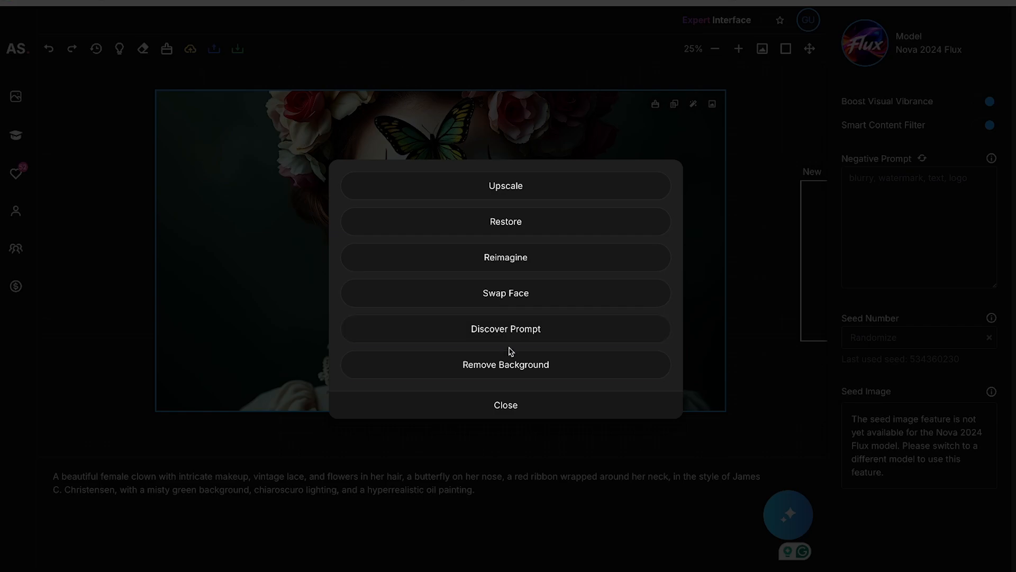
pyautogui.moveTo(509, 396)
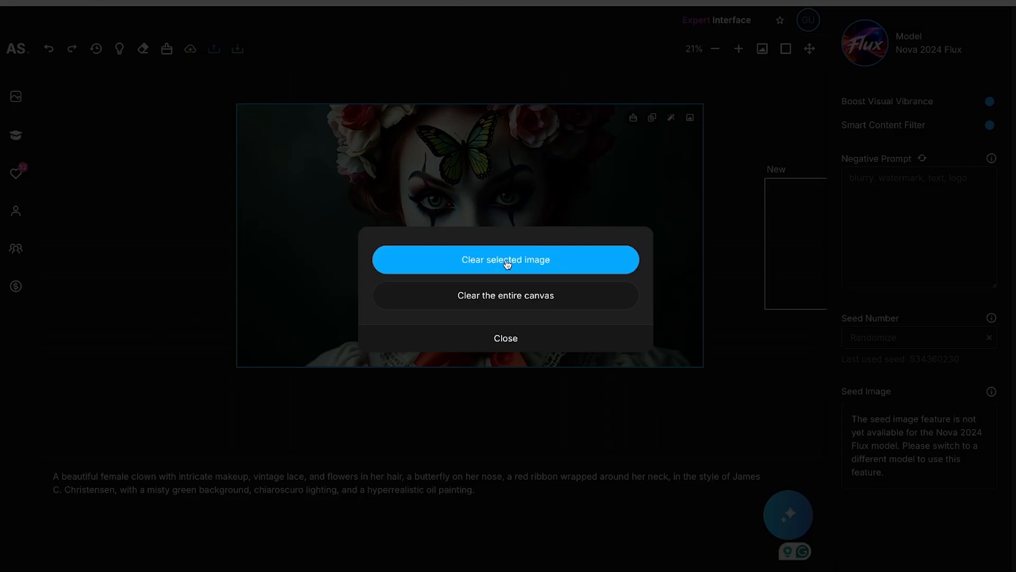
pyautogui.click(506, 259)
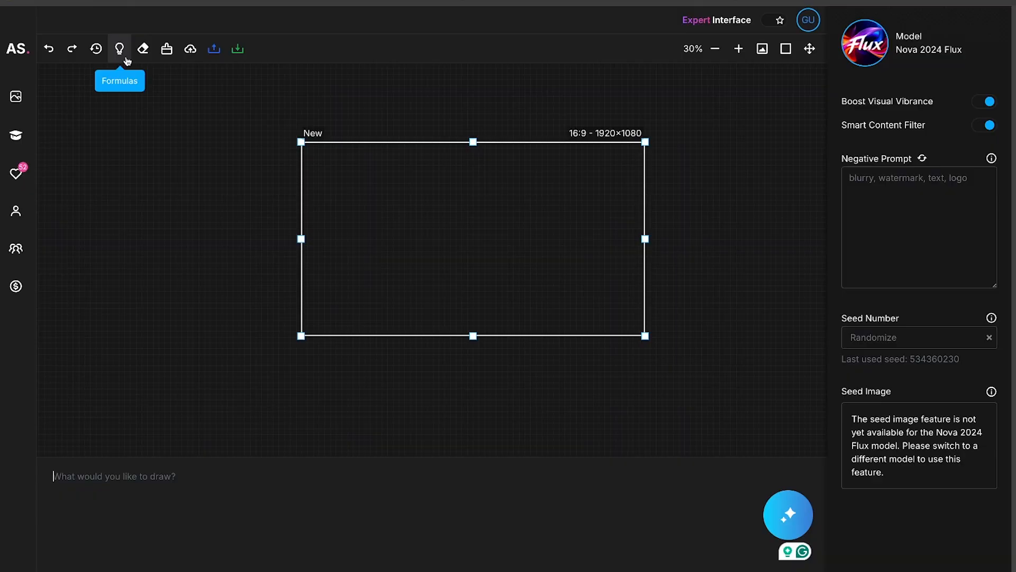
# Start a prompt formula with the subject 'A Shot of a Parrot'.
pyautogui.click(121, 49)
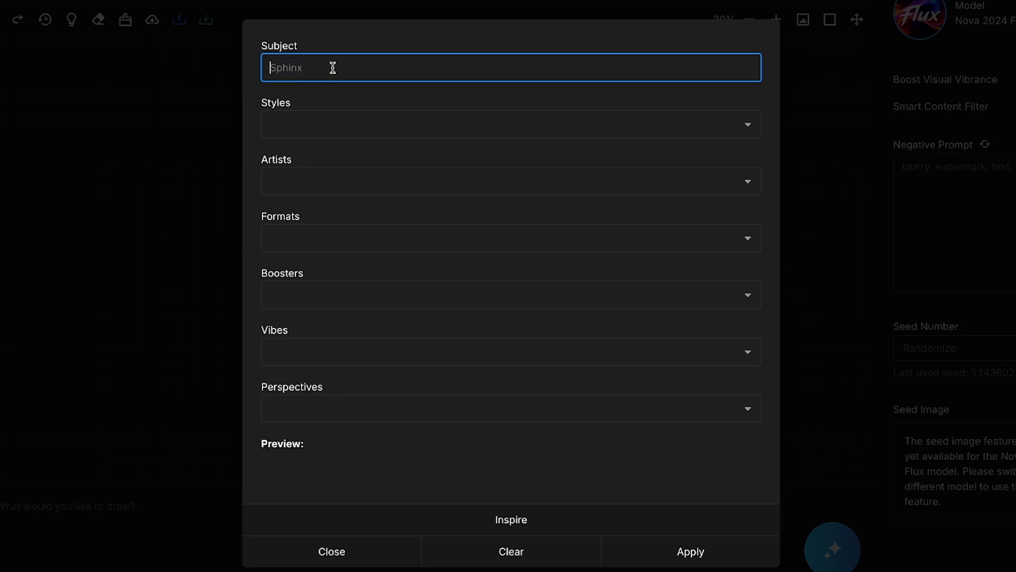
pyautogui.write('A Shot of a Parrot')
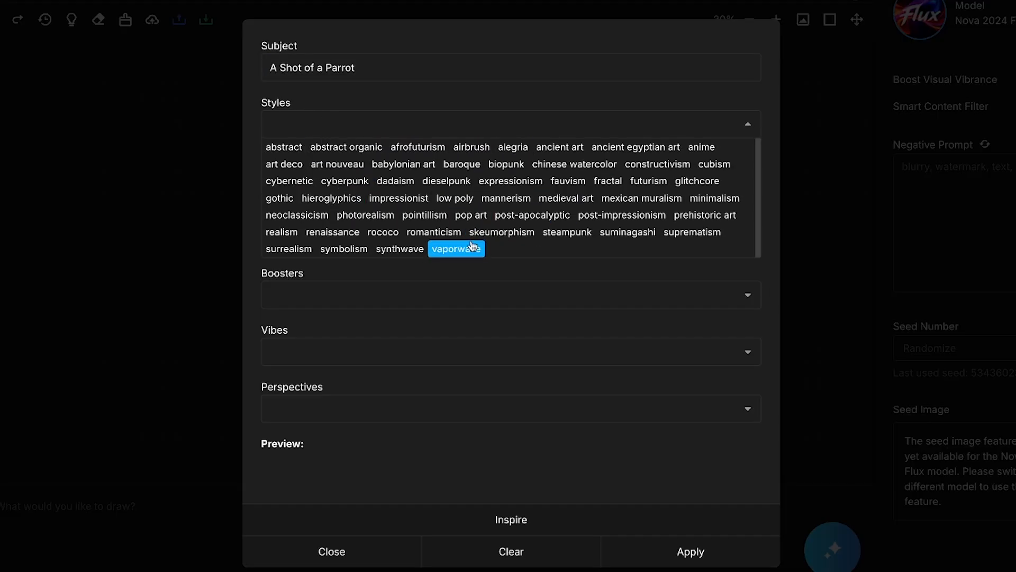
pyautogui.click(345, 180)
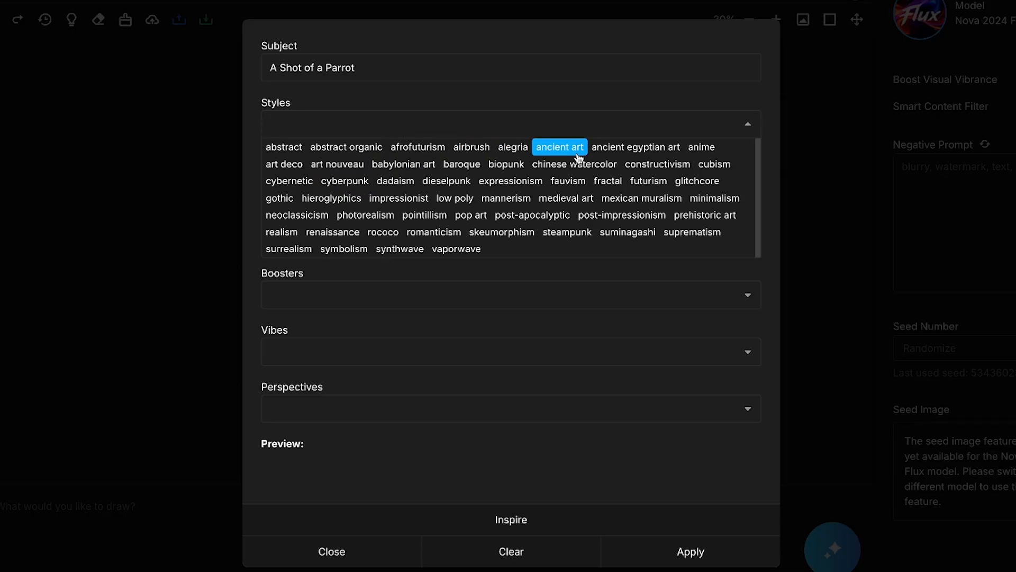
pyautogui.click(433, 232)
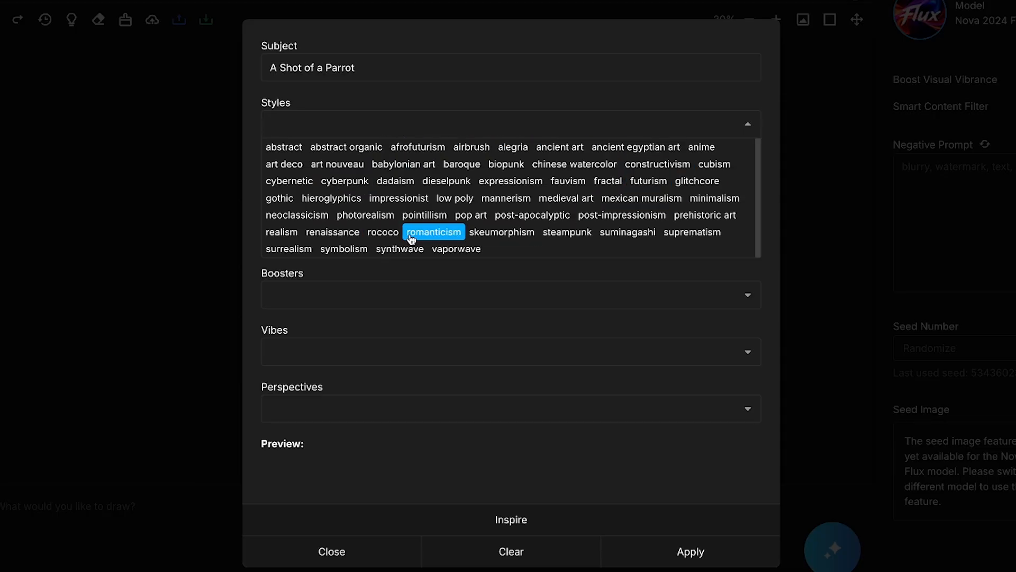
pyautogui.click(457, 249)
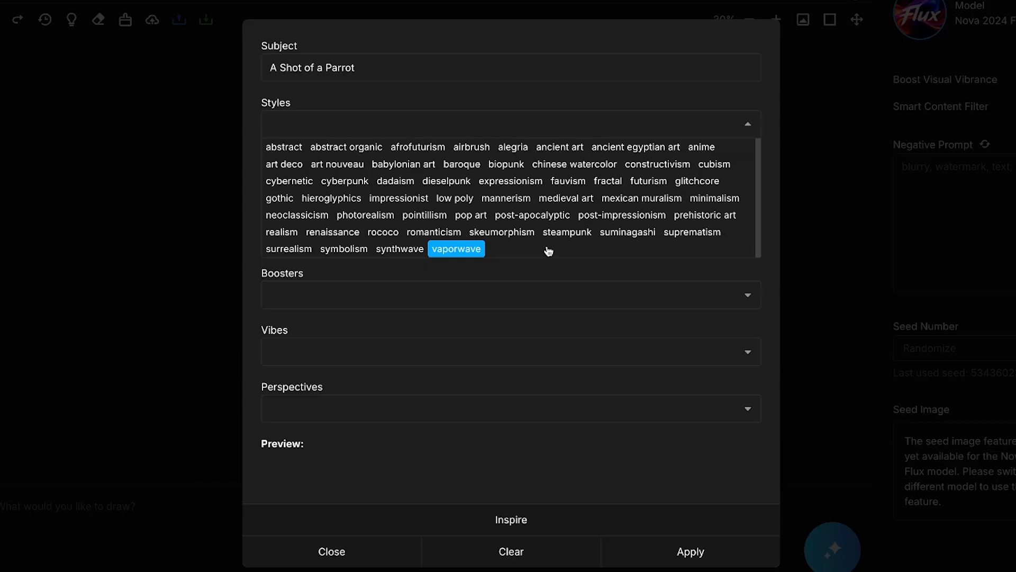
pyautogui.click(748, 124)
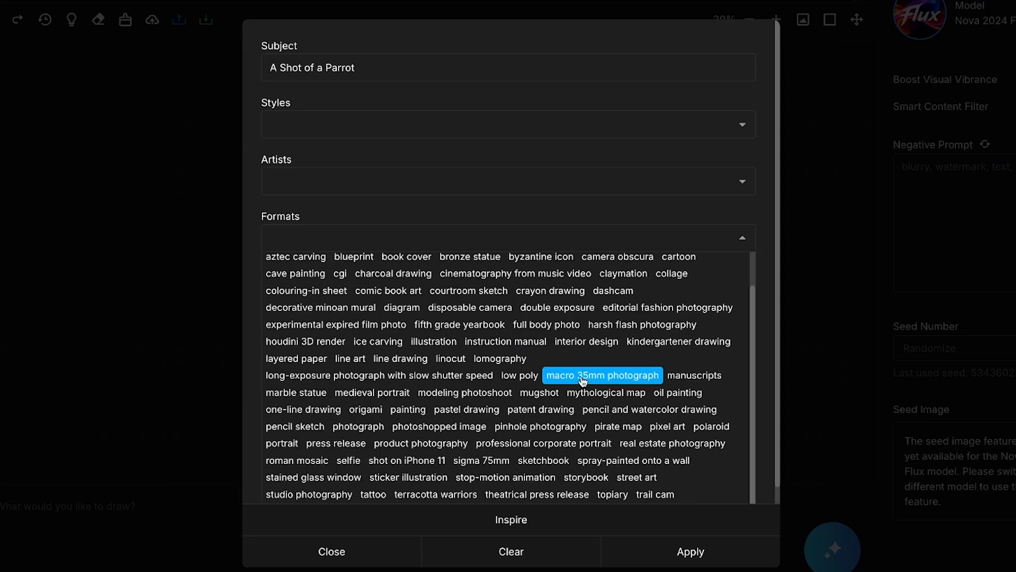
# Add macro 35mm photograph format, 70mm and very beautiful boosters, colorful vibe, and extreme close-up shot perspective.
pyautogui.click(602, 375)
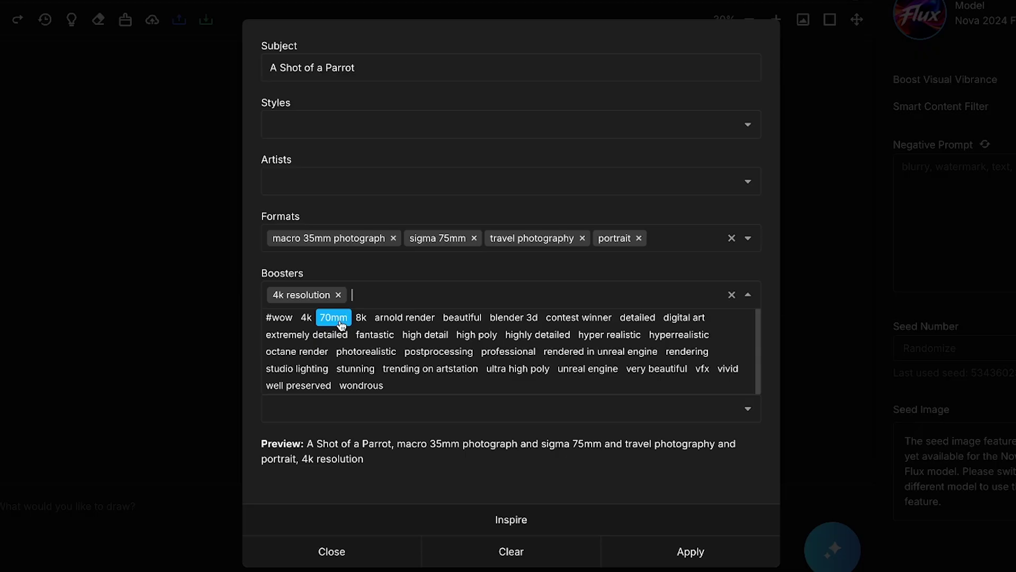
pyautogui.click(333, 317)
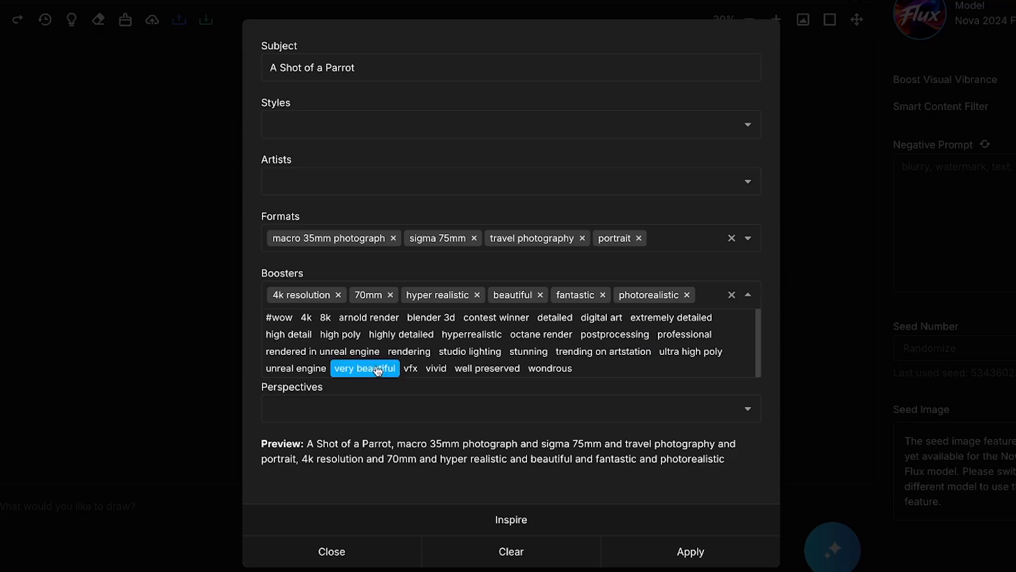
pyautogui.click(364, 369)
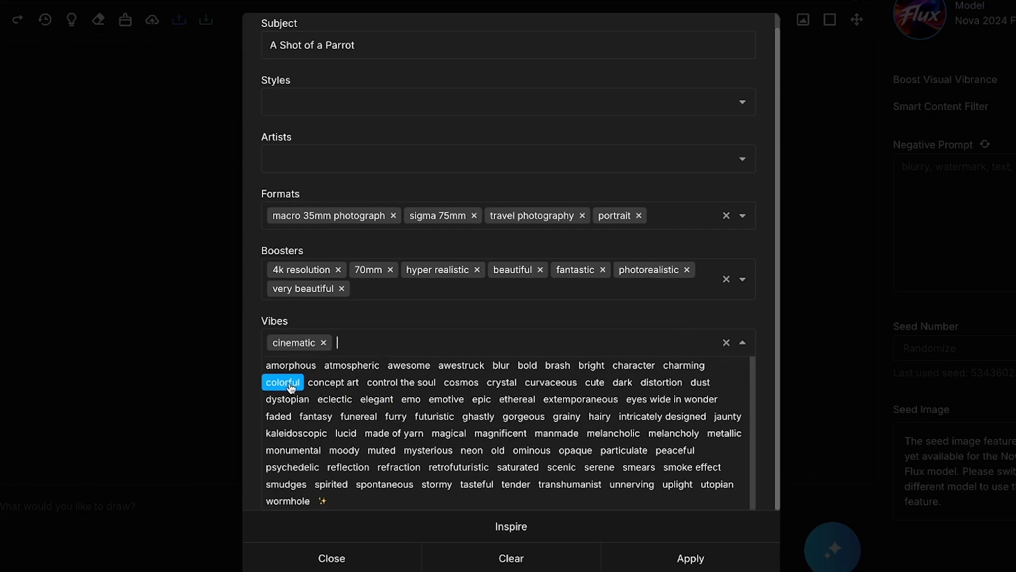
pyautogui.click(282, 382)
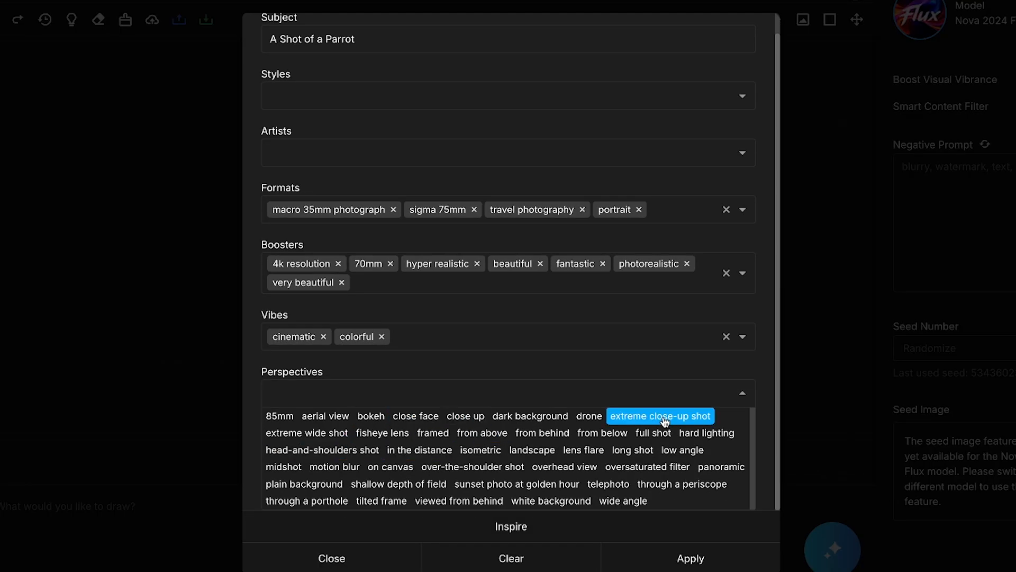
pyautogui.click(415, 415)
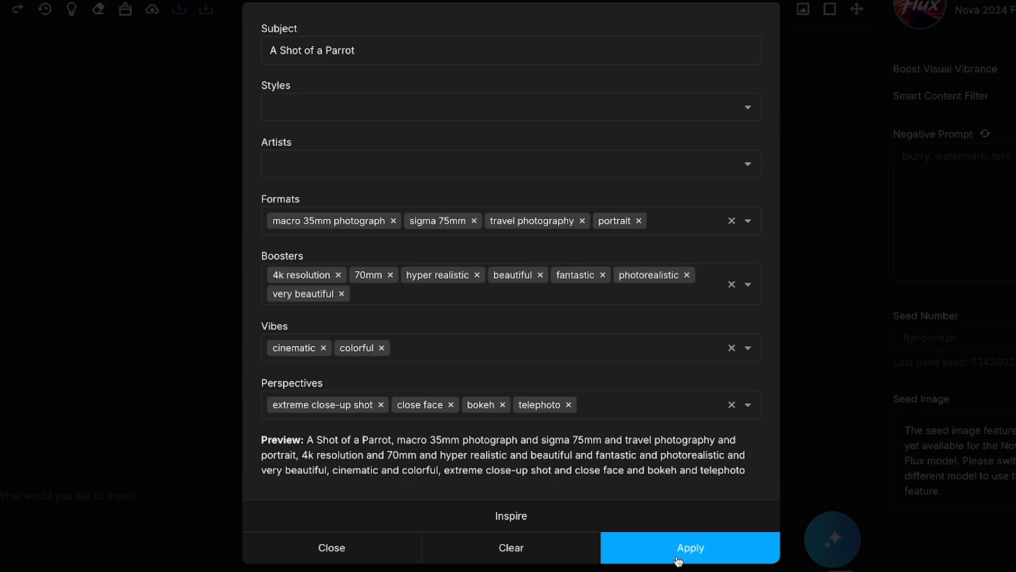
# Apply the finished parrot formula to the drawing prompt.
pyautogui.click(691, 547)
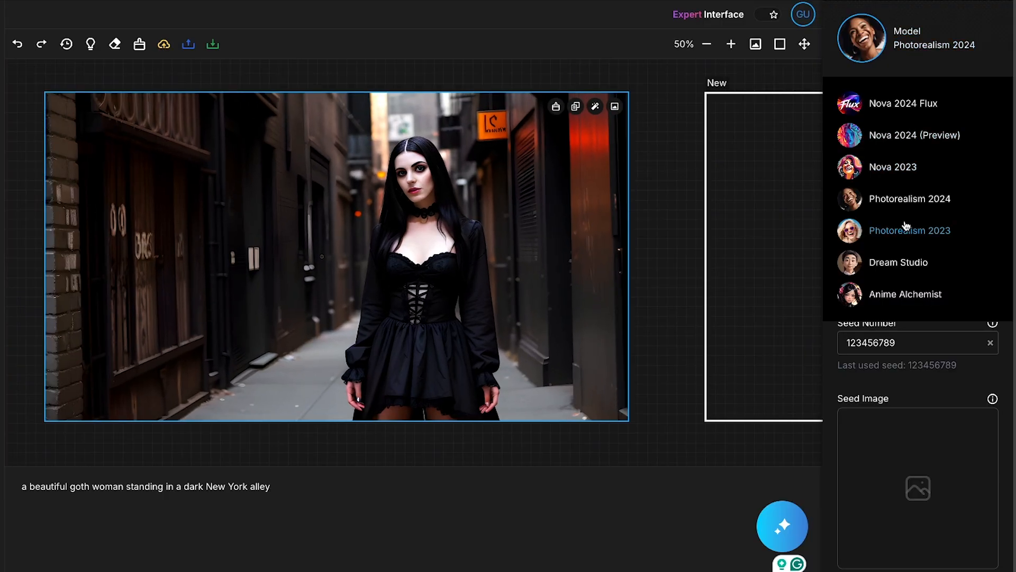
# With Nova 2024 Flux, generate 'a beautiful goth woman walking in the Tokyo city'.
pyautogui.click(904, 104)
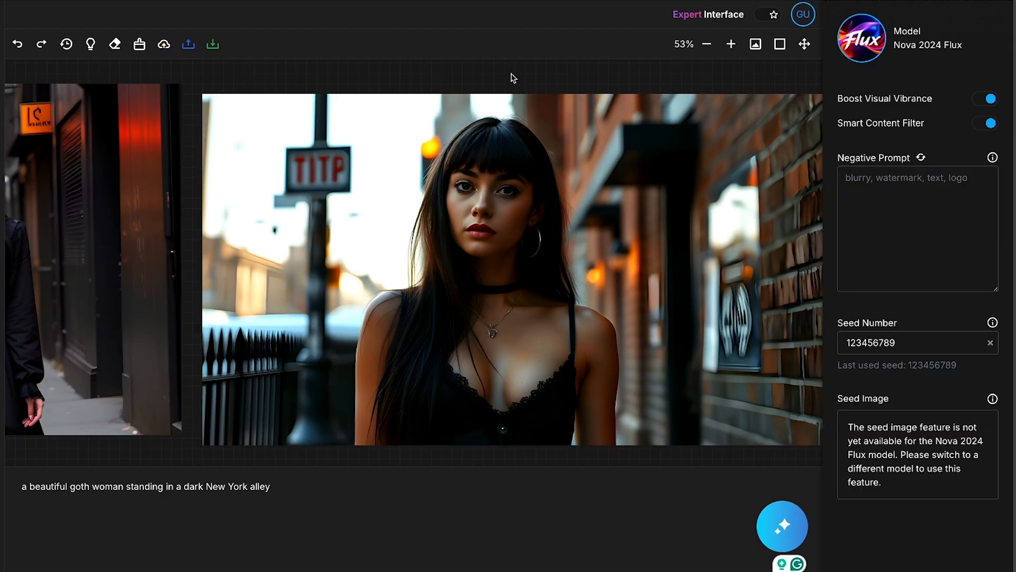
pyautogui.click(277, 492)
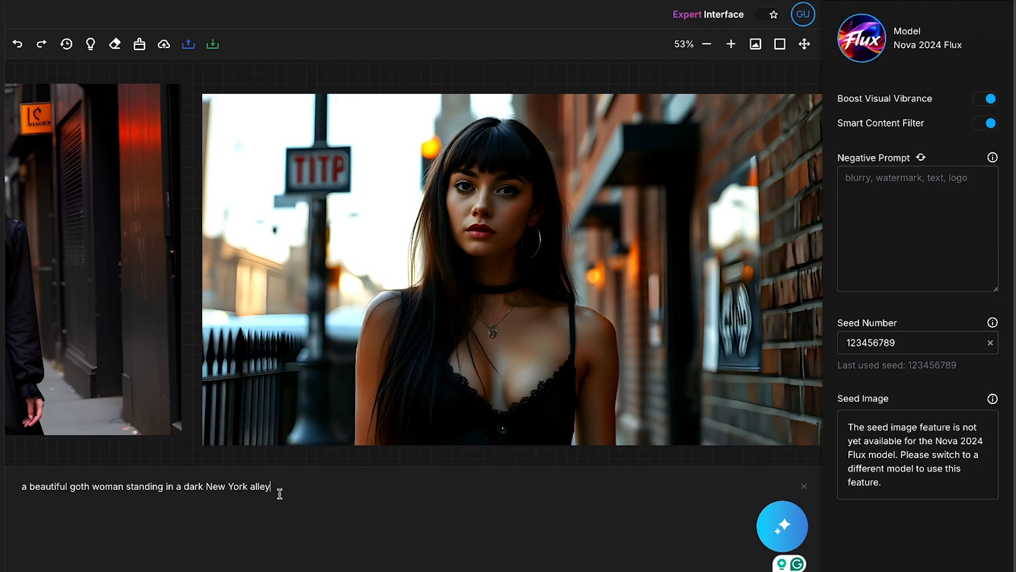
pyautogui.write('a beautiful goth woman walking in the Tokyo city')
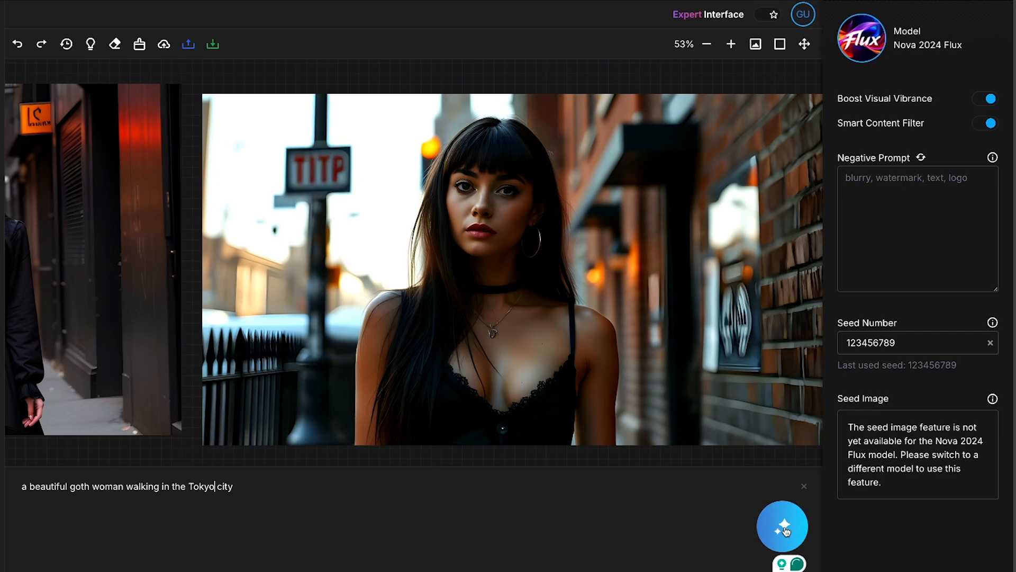
pyautogui.click(783, 528)
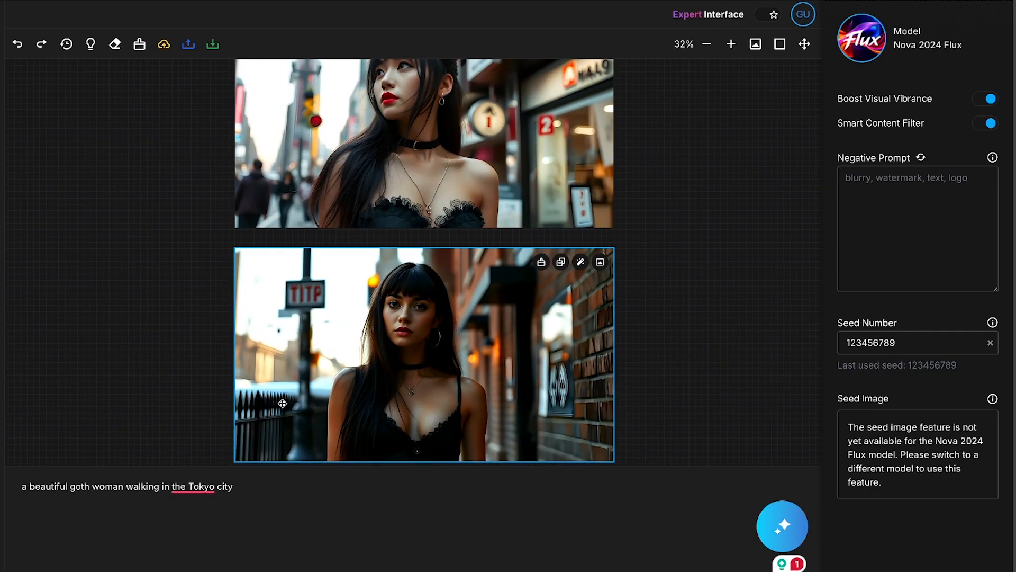
pyautogui.click(805, 44)
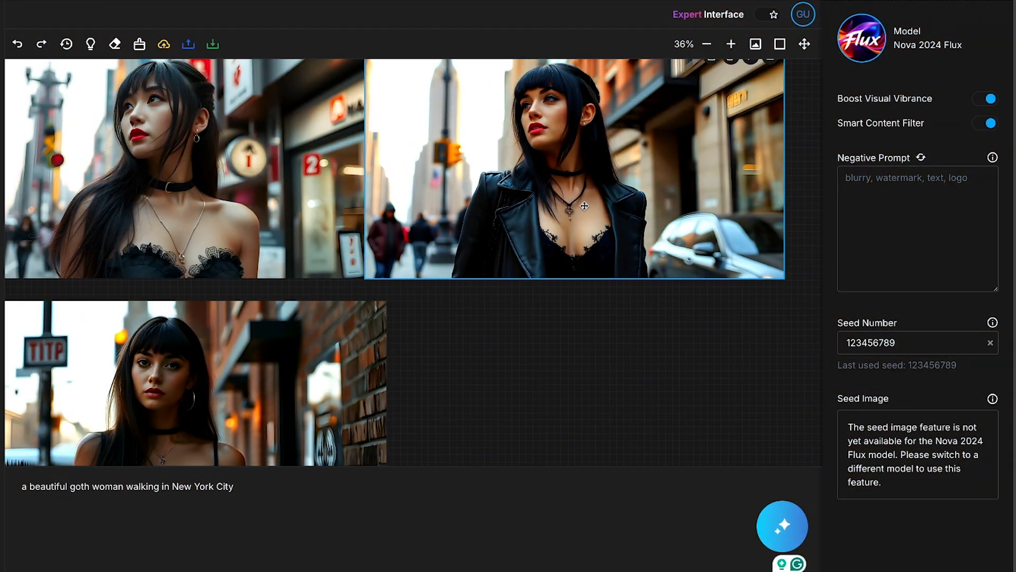
# Generate another New York City goth woman with a random seed and zoom out over all four images.
pyautogui.click(709, 44)
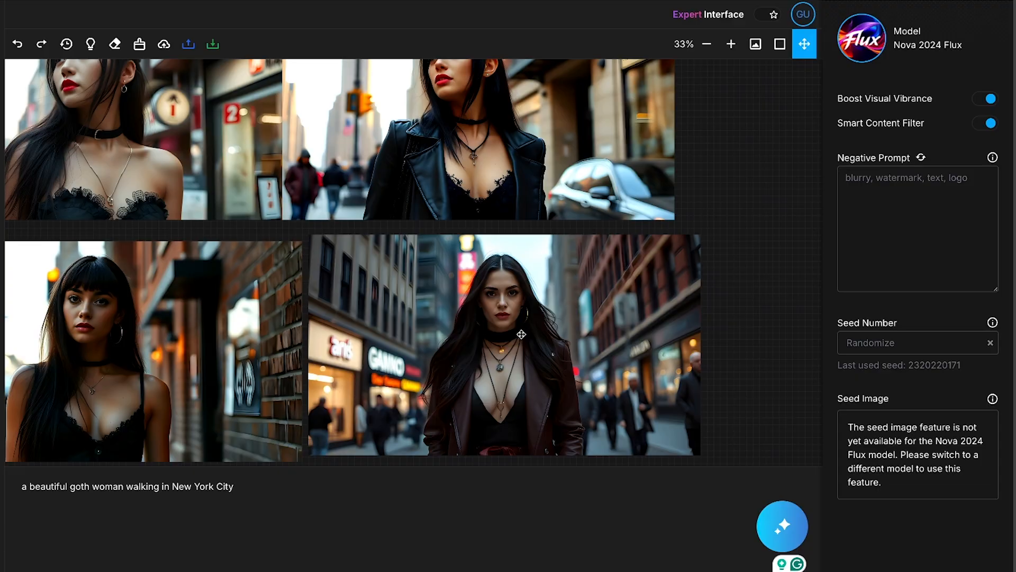
pyautogui.click(733, 44)
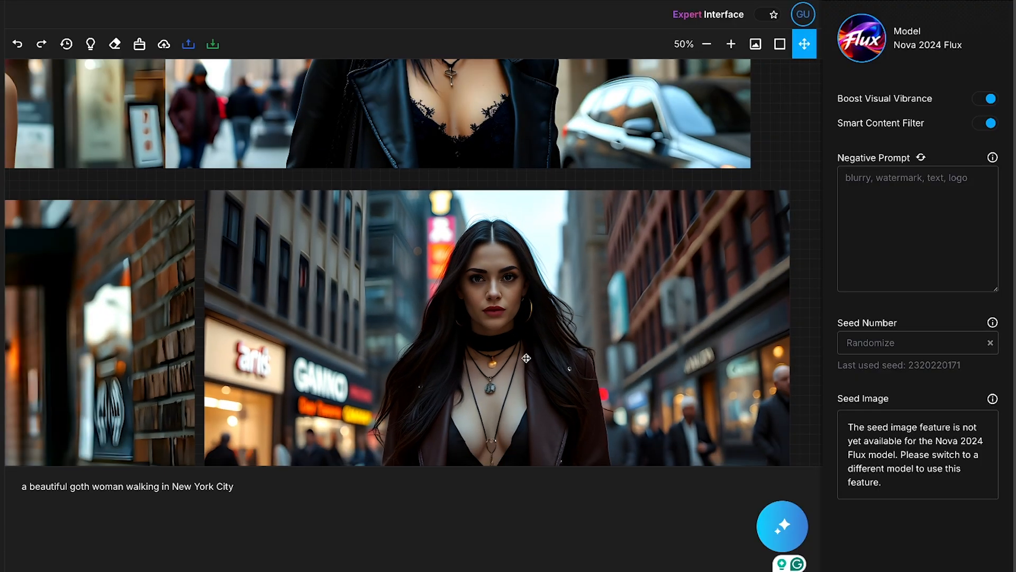
pyautogui.click(708, 44)
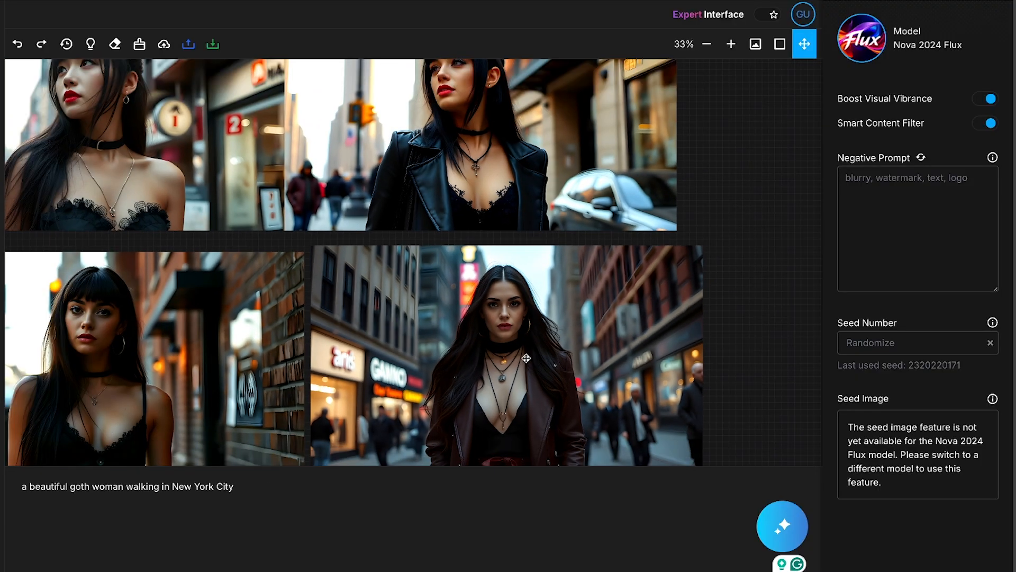
pyautogui.click(707, 44)
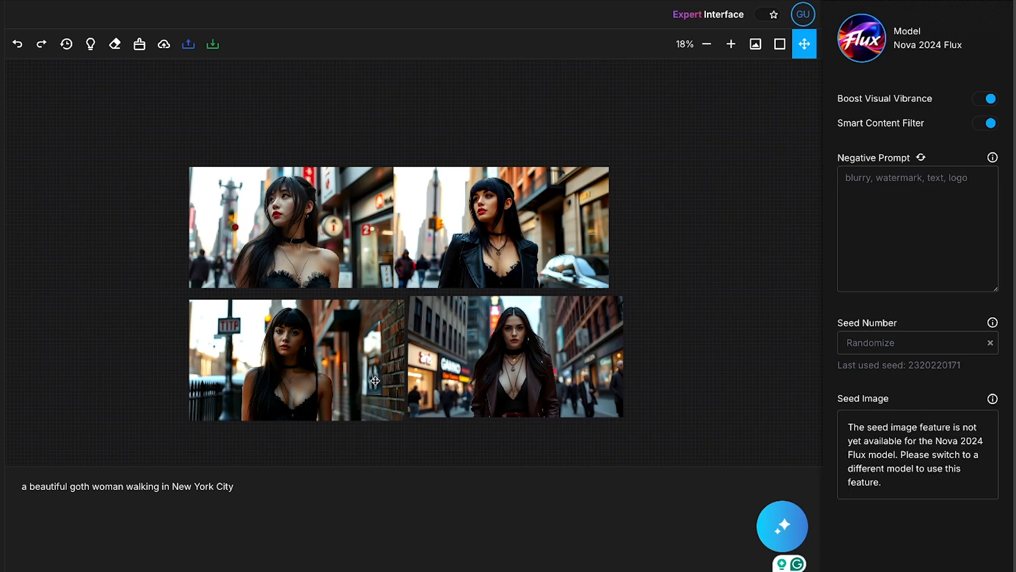
pyautogui.moveTo(506, 321)
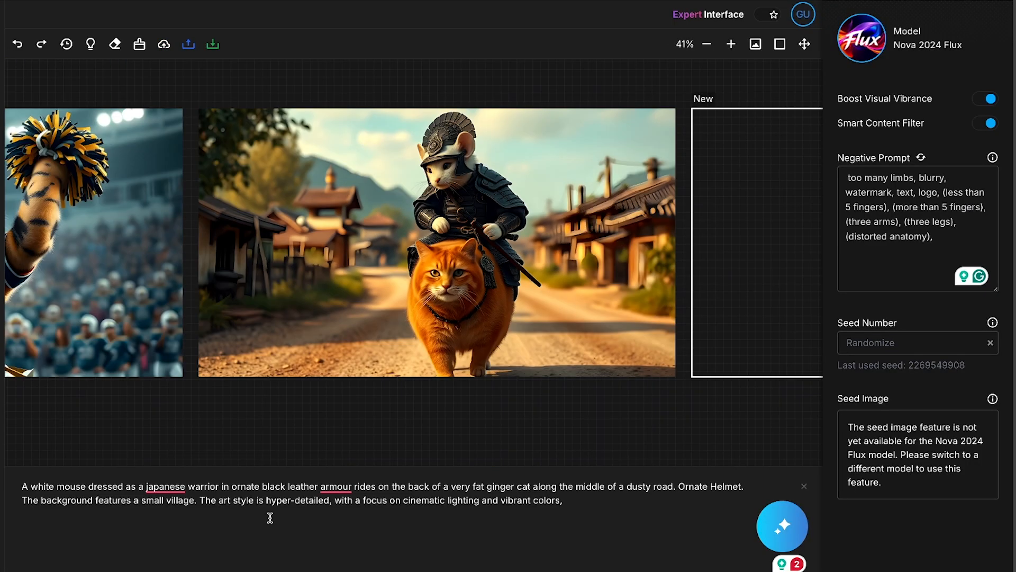
# Drag across the mouse-warrior-riding-ginger-cat image on the canvas.
pyautogui.moveTo(221, 270); pyautogui.dragTo(368, 372)
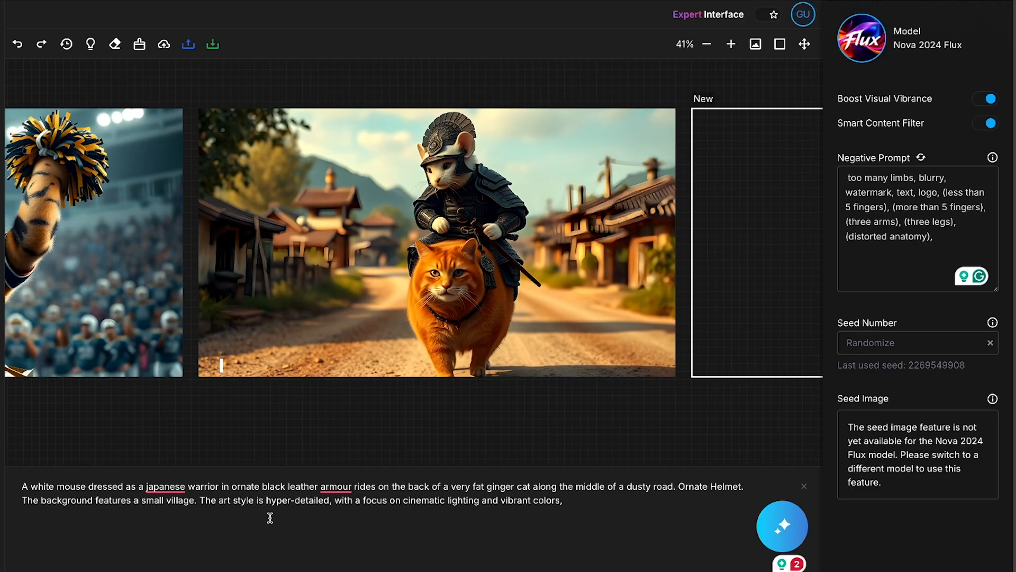
pyautogui.moveTo(114, 43)
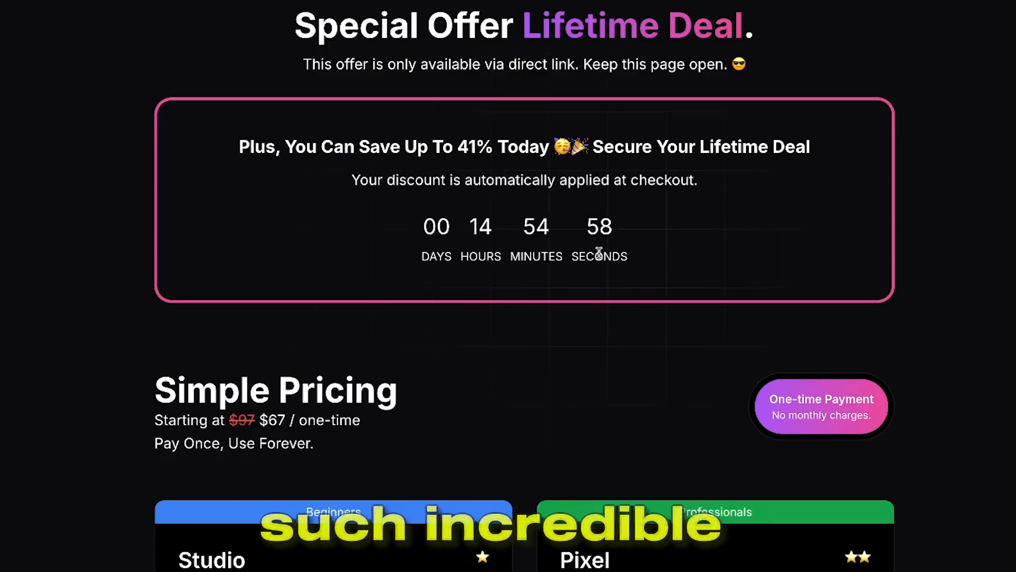
# Scroll the Lifetime Deal page down to the Studio Starter $67 and Pixel Pioneer $117 plan cards.
pyautogui.scroll(-3)
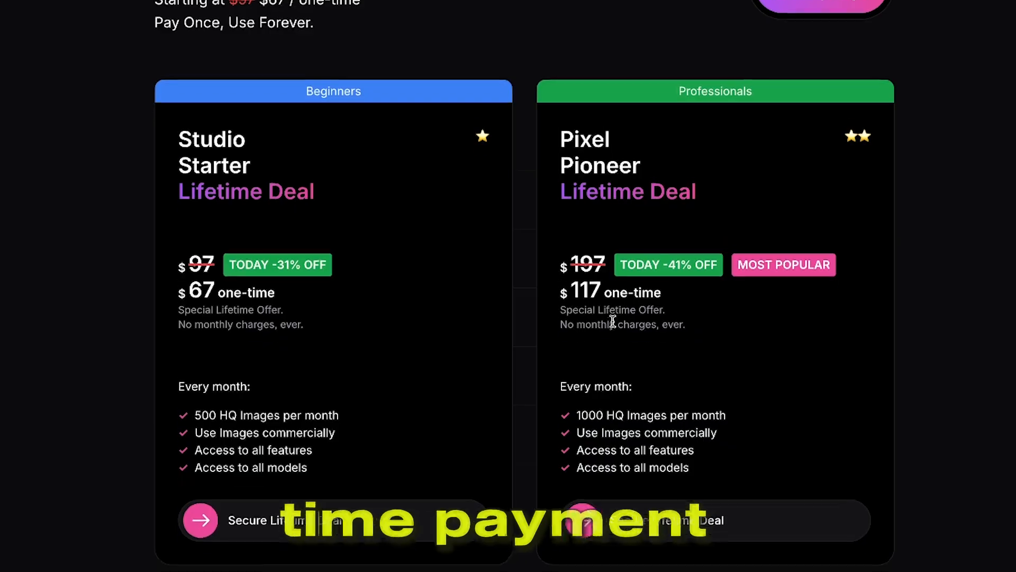